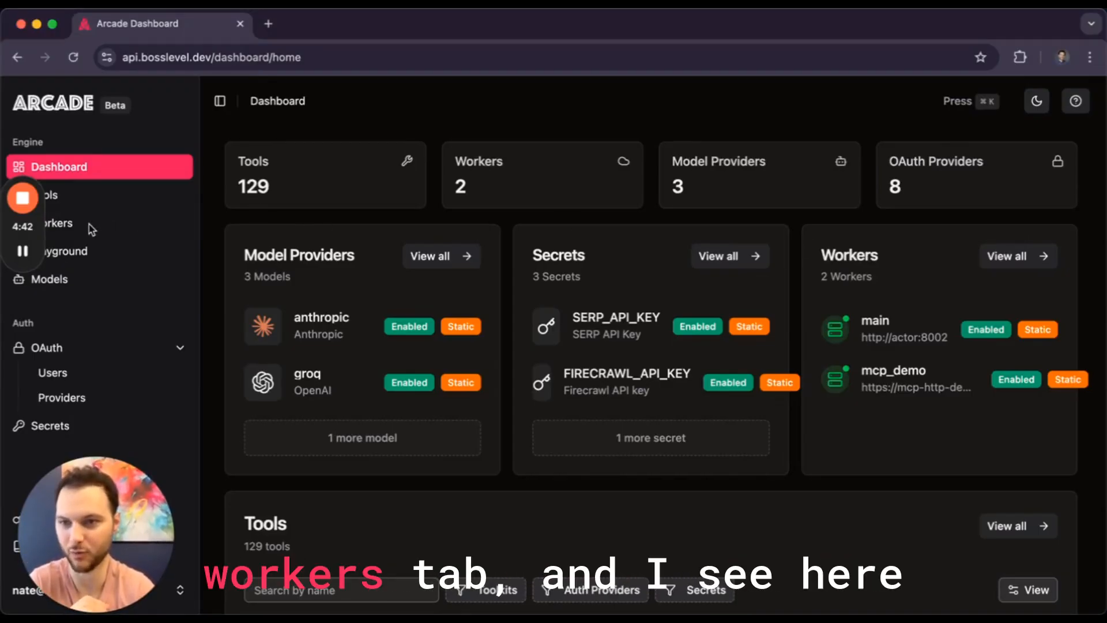
# Show the Workers list with the main and mcp_demo workers
pyautogui.click(58, 223)
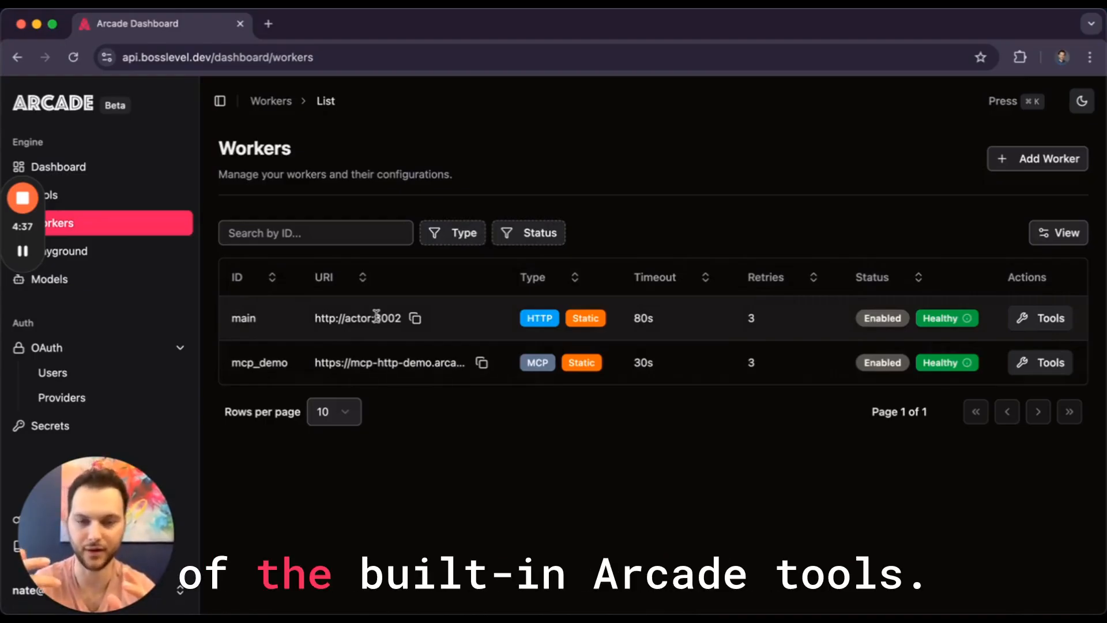
pyautogui.moveTo(306, 354)
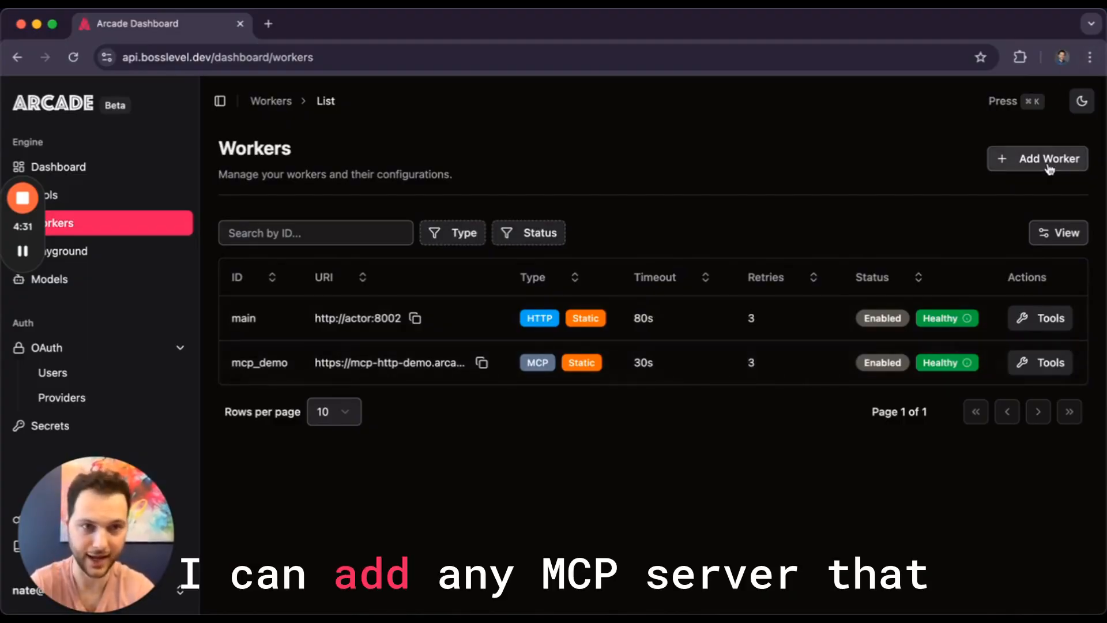
# Start adding a new worker, then go to the mcp_demo worker's detail page with its lorem tool
pyautogui.click(1038, 158)
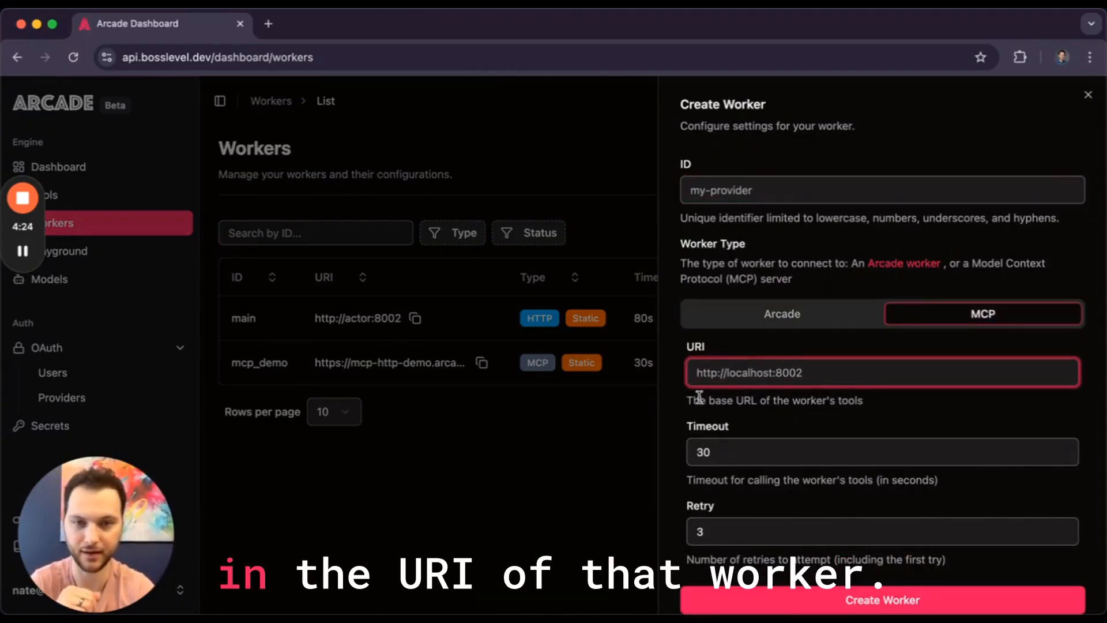
pyautogui.click(1087, 94)
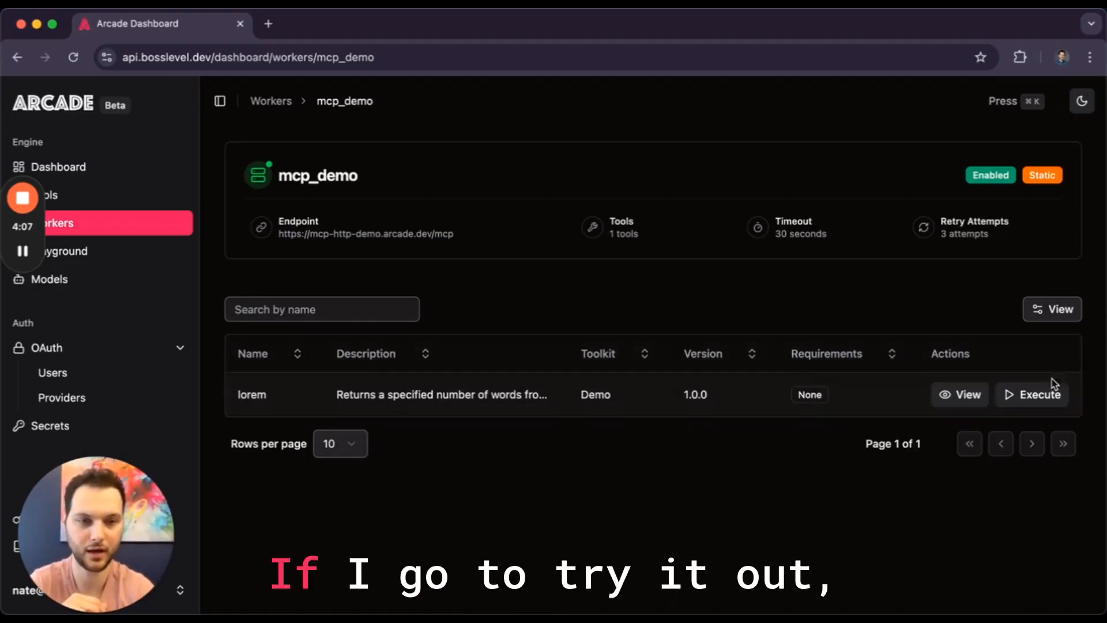
# Run the lorem tool in the playground with wordCount 11 and get its response
pyautogui.click(1030, 394)
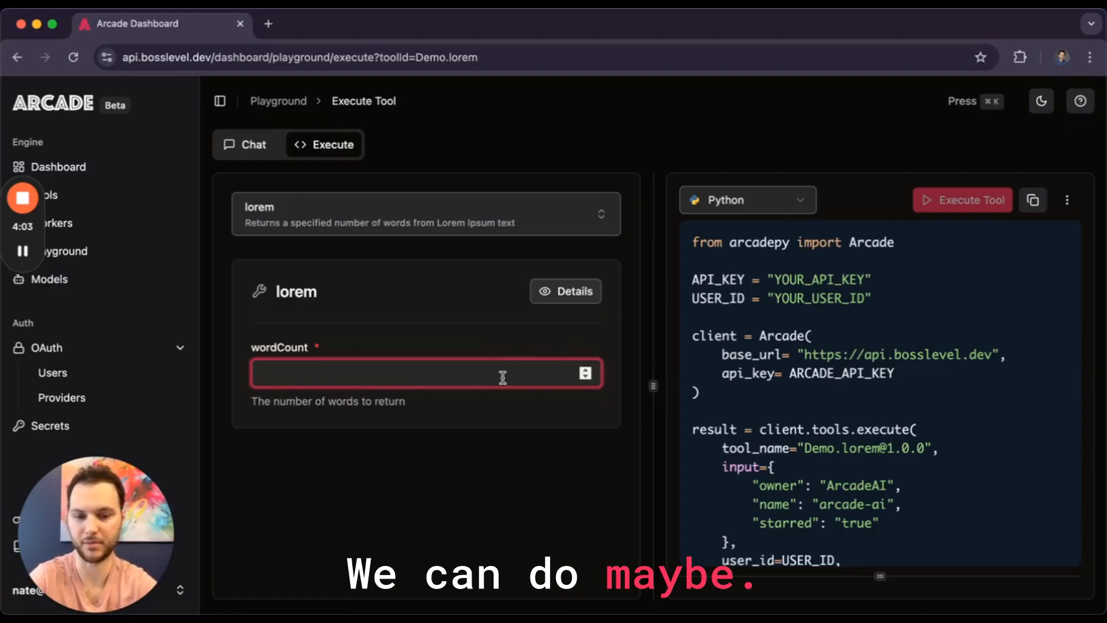
pyautogui.write('11')
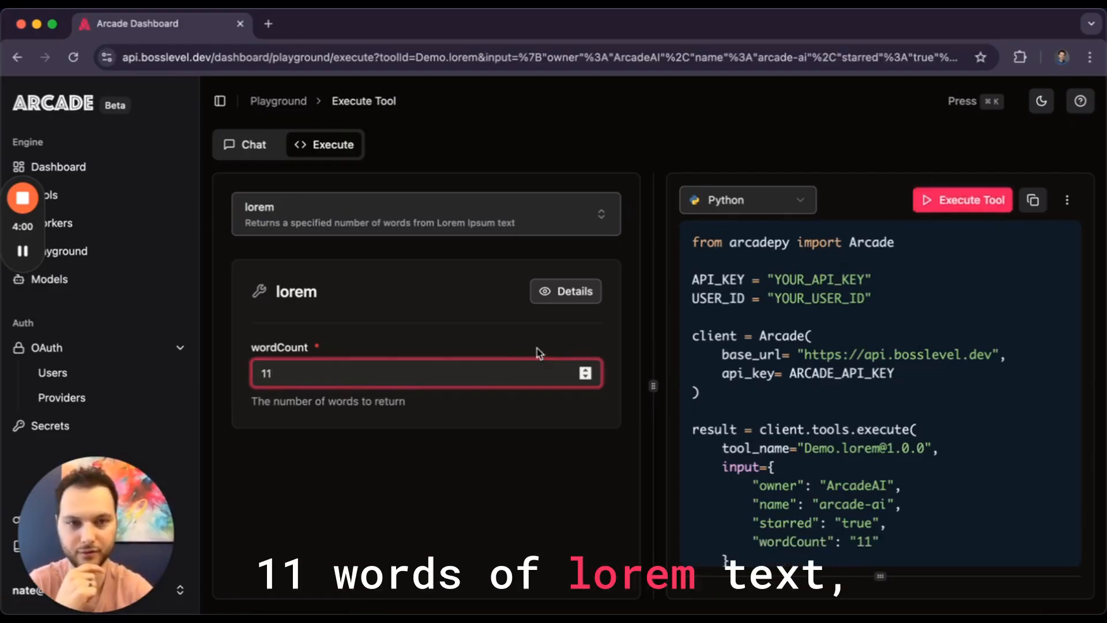
pyautogui.click(962, 200)
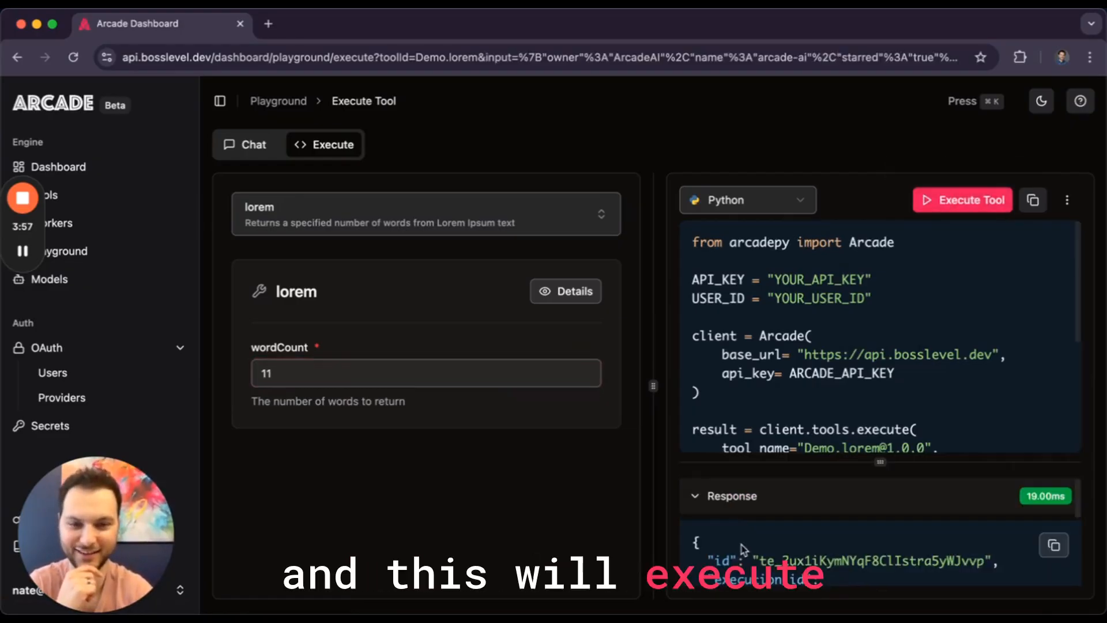